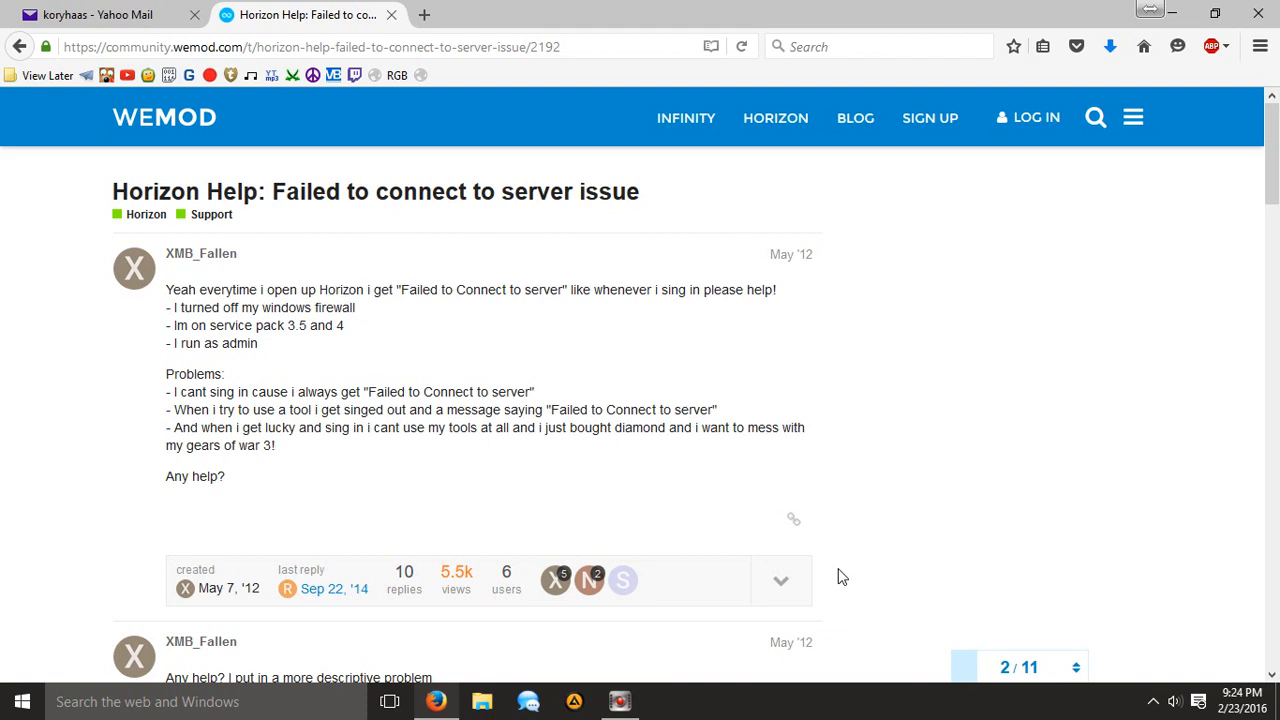
mouse_move(352, 192)
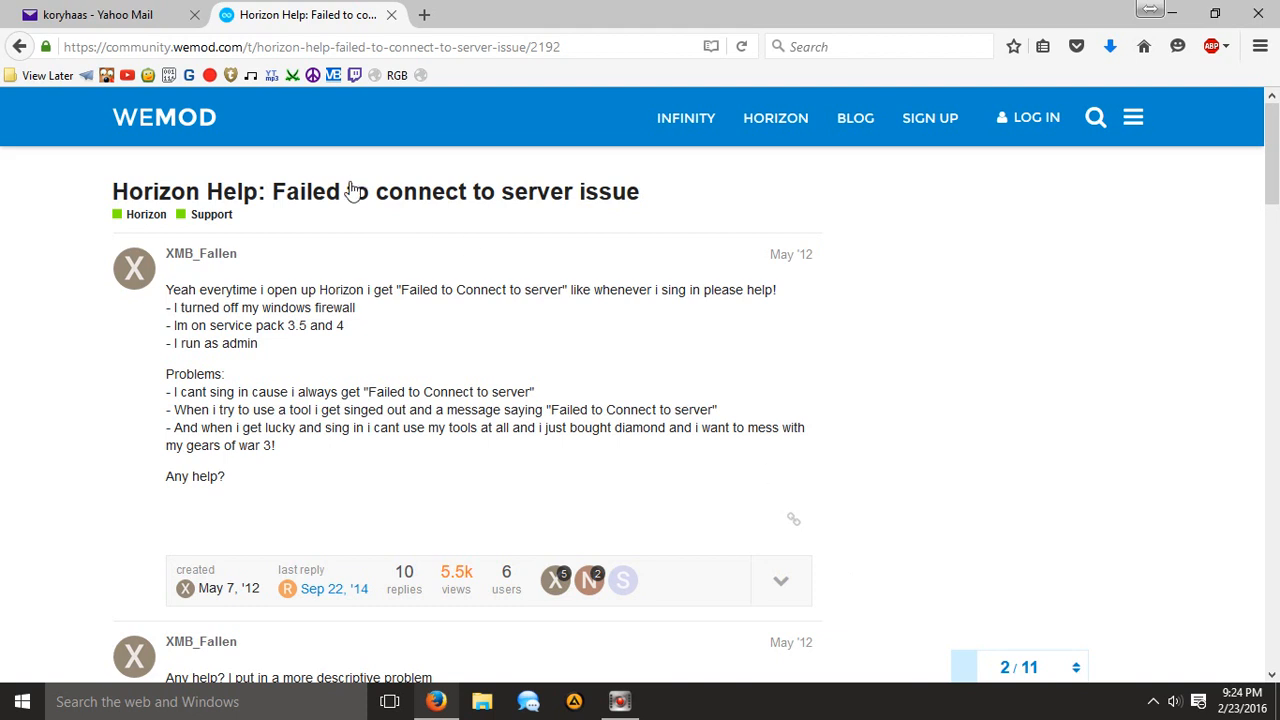
mouse_move(32, 294)
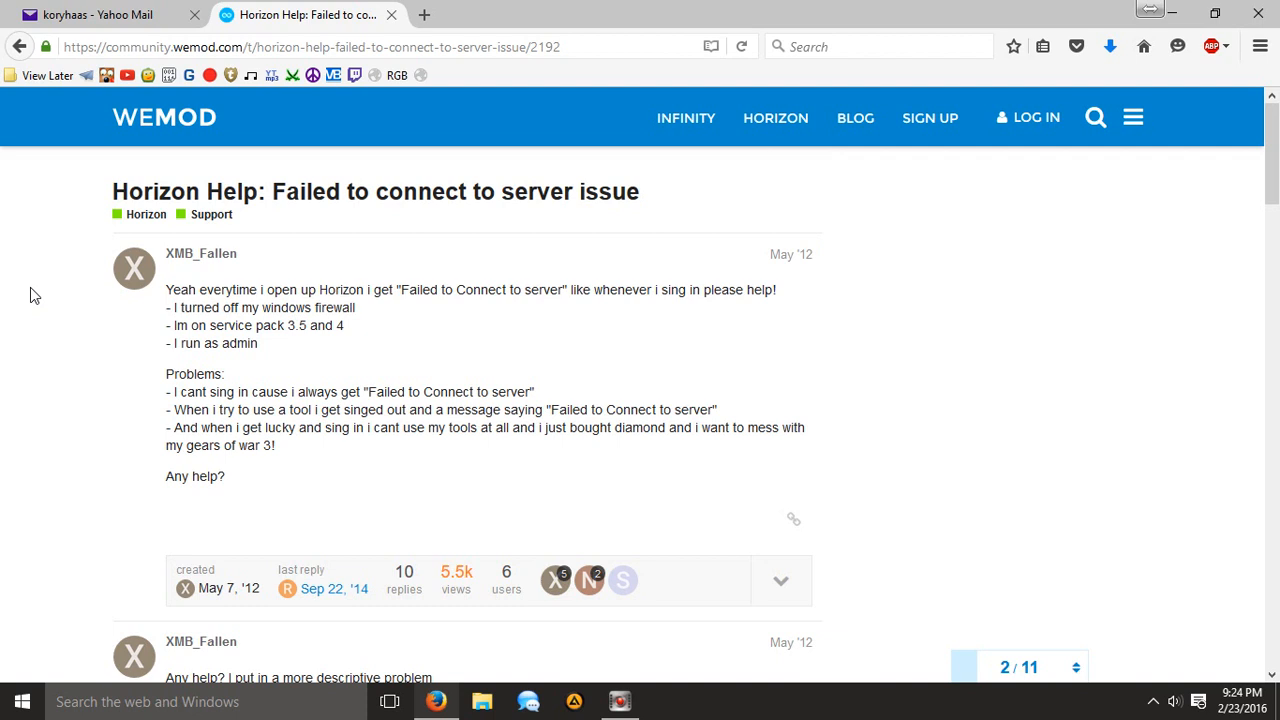
mouse_move(280, 198)
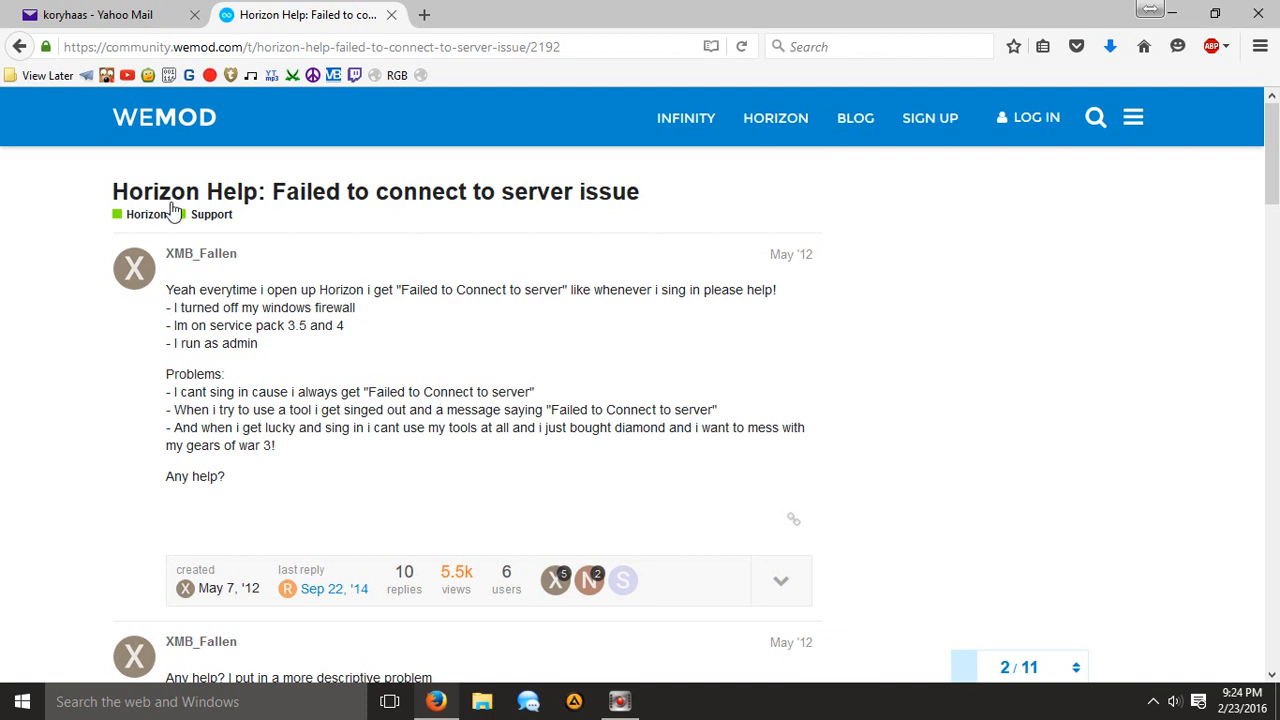
- Skim the opening posts of the Horizon 'Failed to connect to server' thread and navigate back
left_click(286, 348)
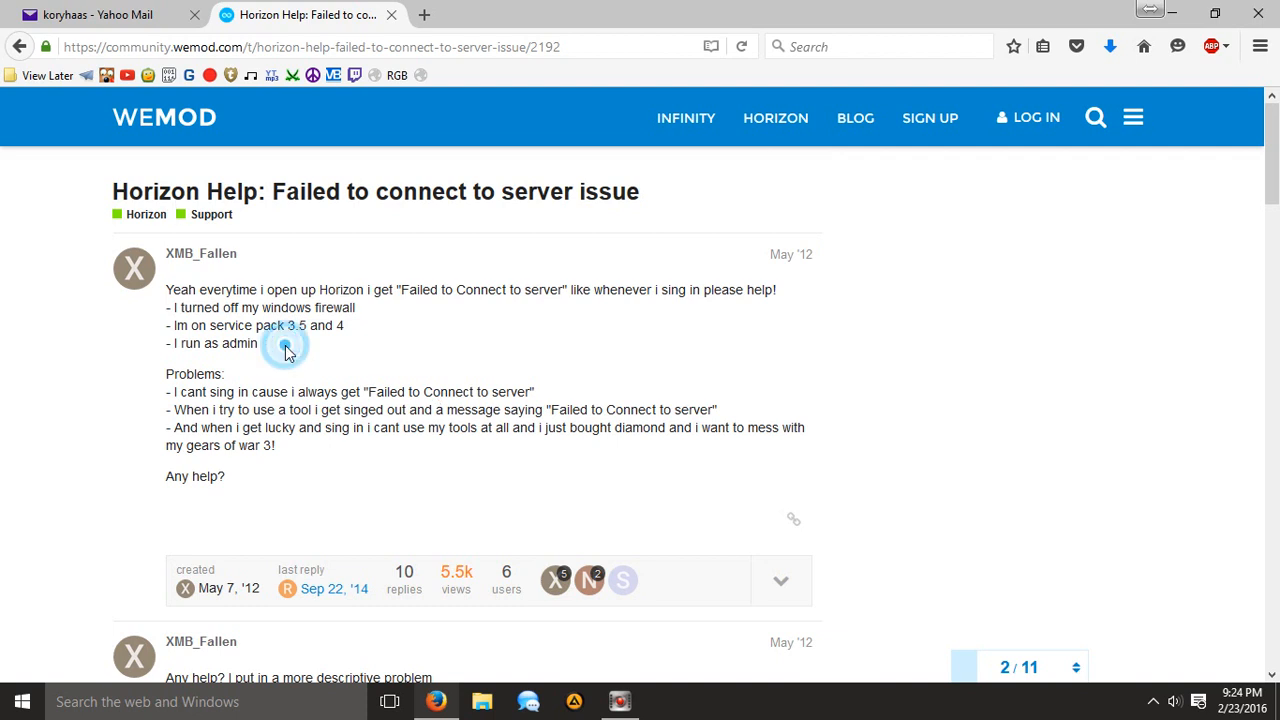
scroll("down", 3)
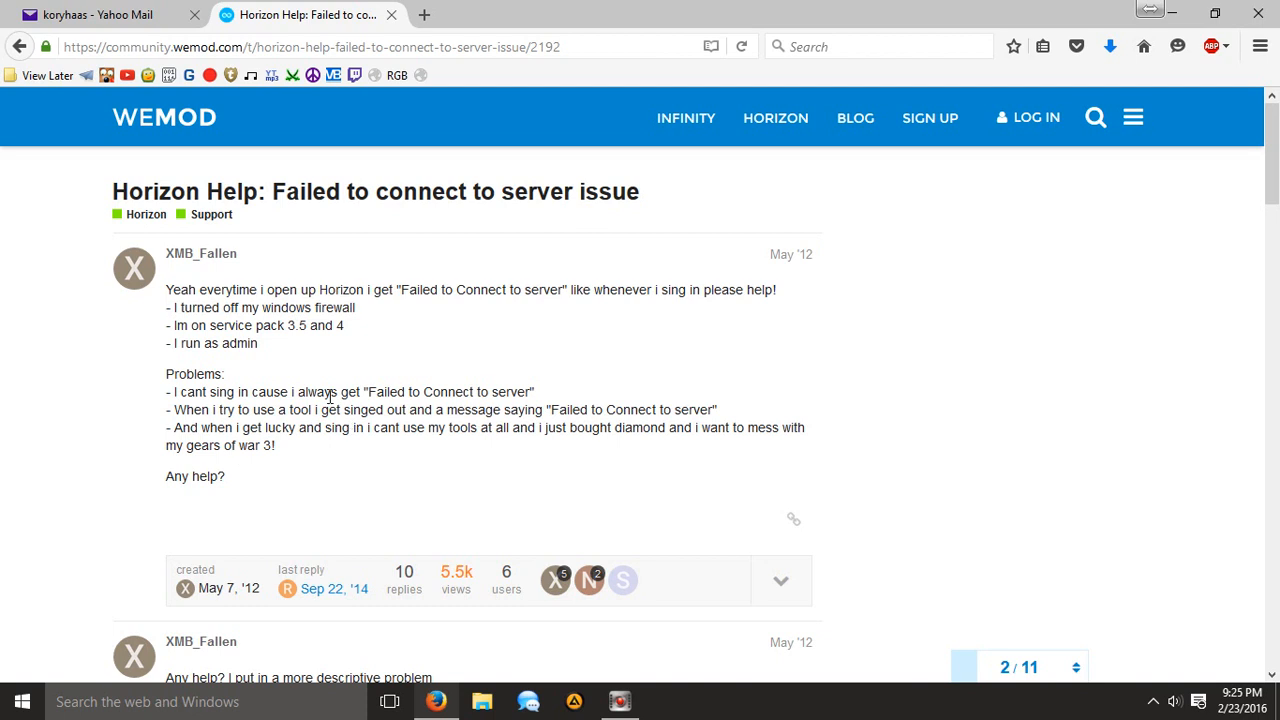
mouse_move(322, 448)
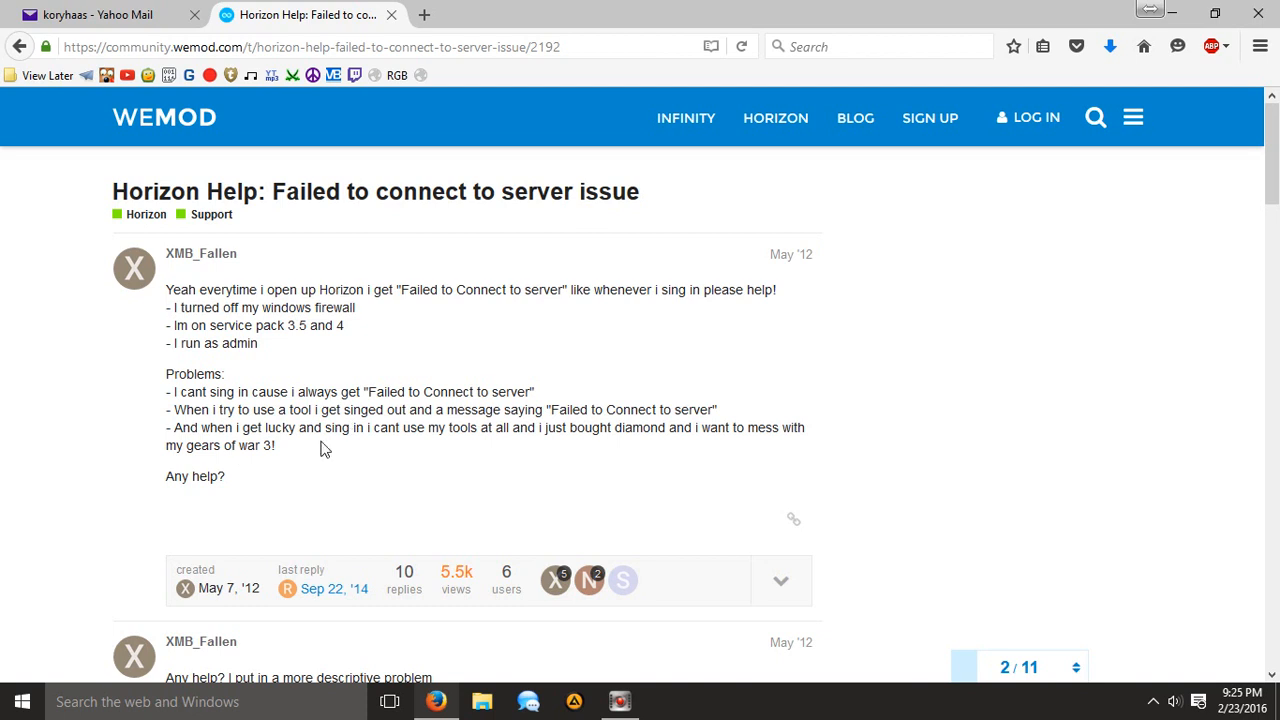
scroll("down", 3)
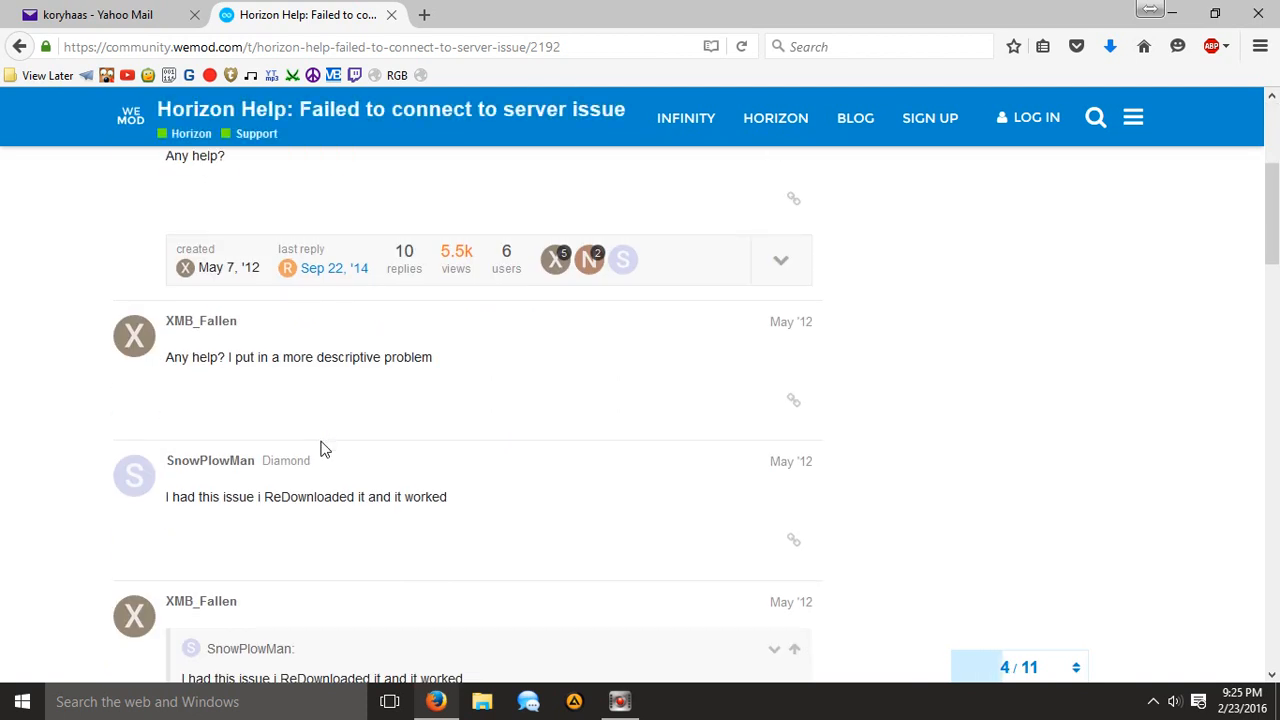
scroll("down", 3)
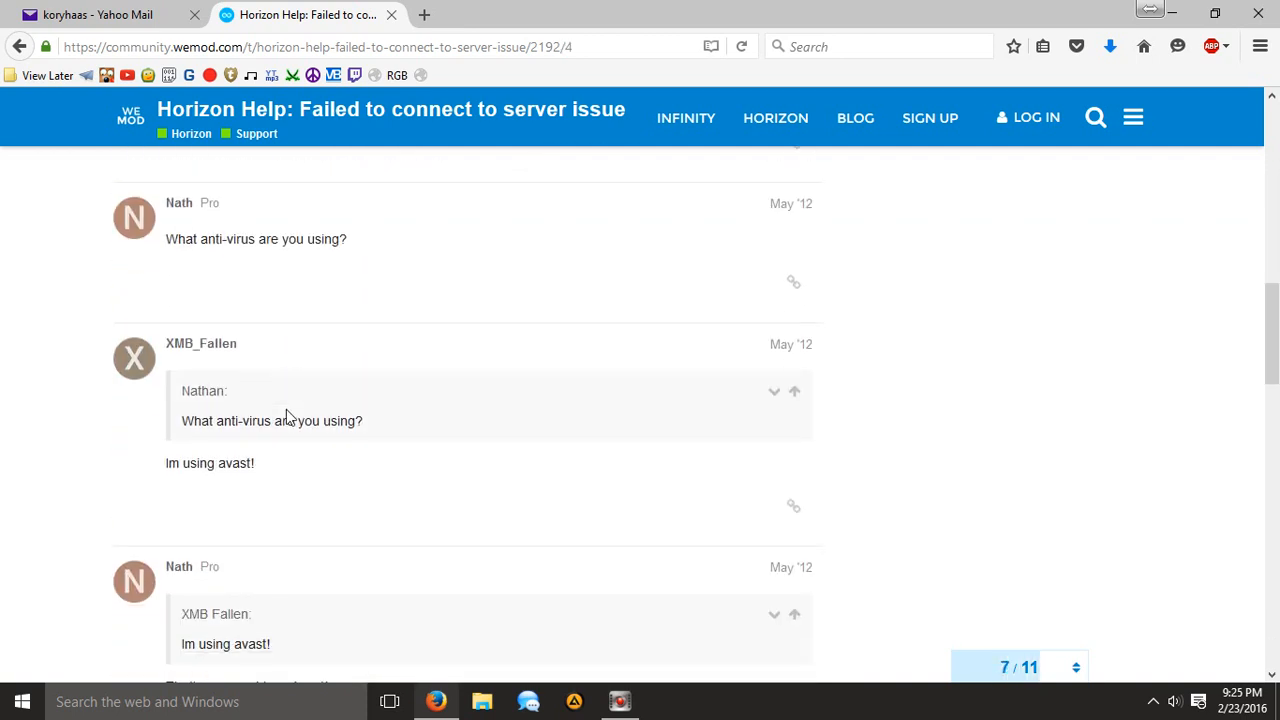
left_click(204, 240)
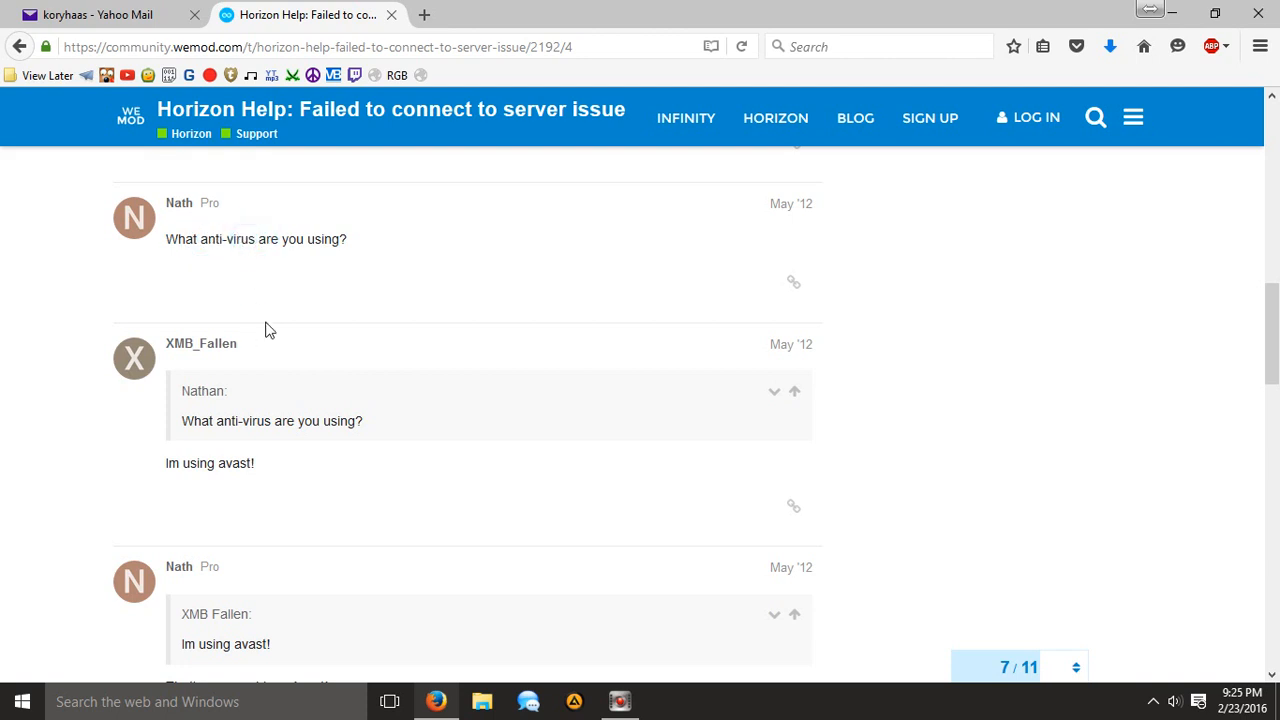
mouse_move(662, 524)
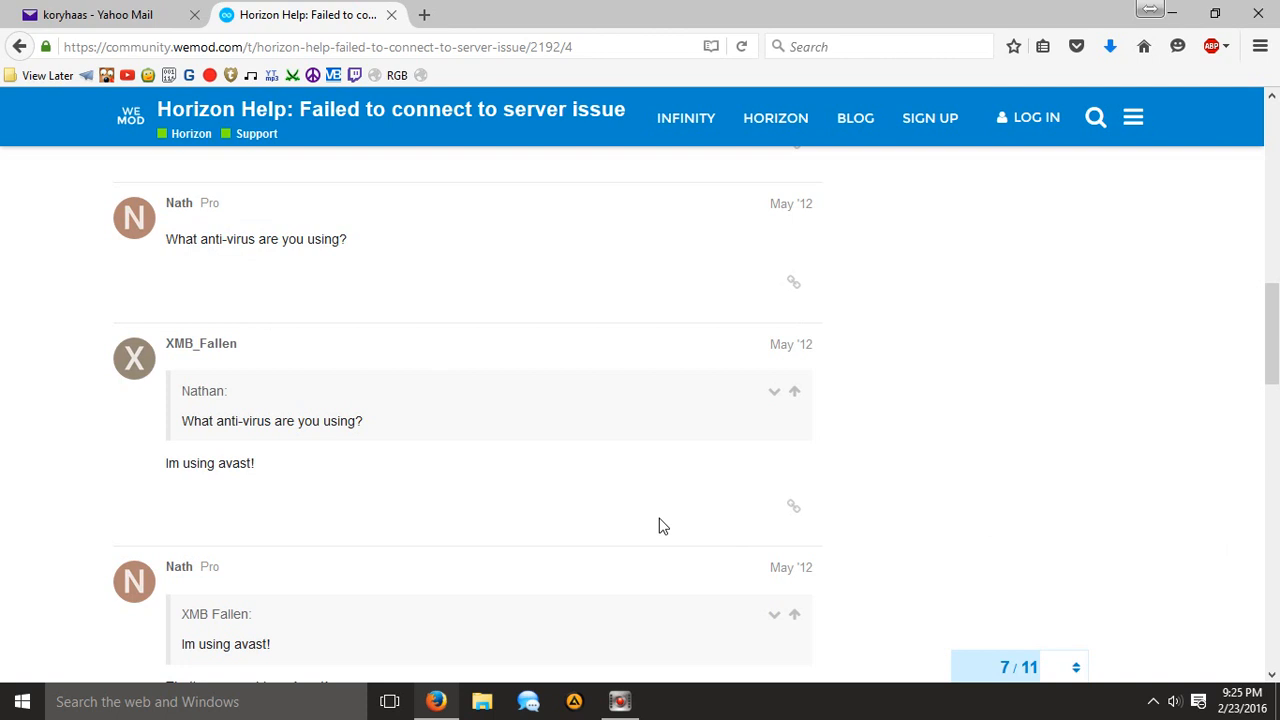
- Read every reply down to the last one and the Suggested Topics list
left_click(1152, 700)
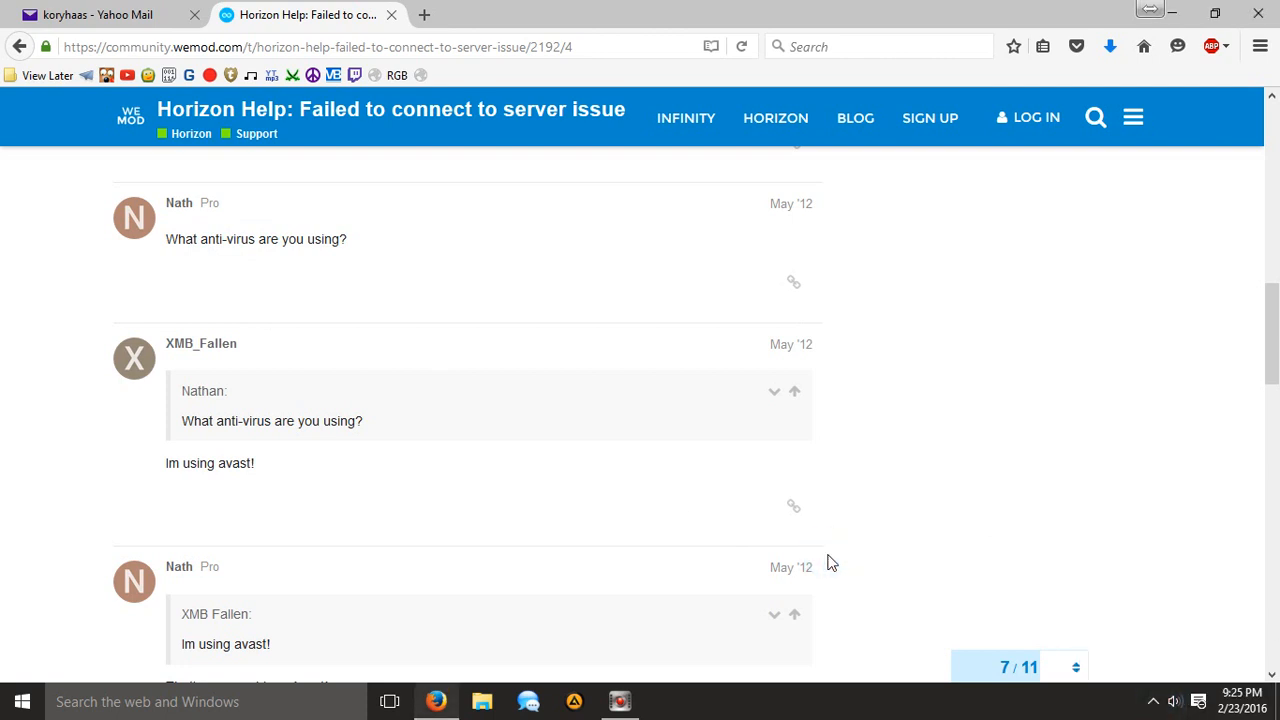
scroll("down", 3)
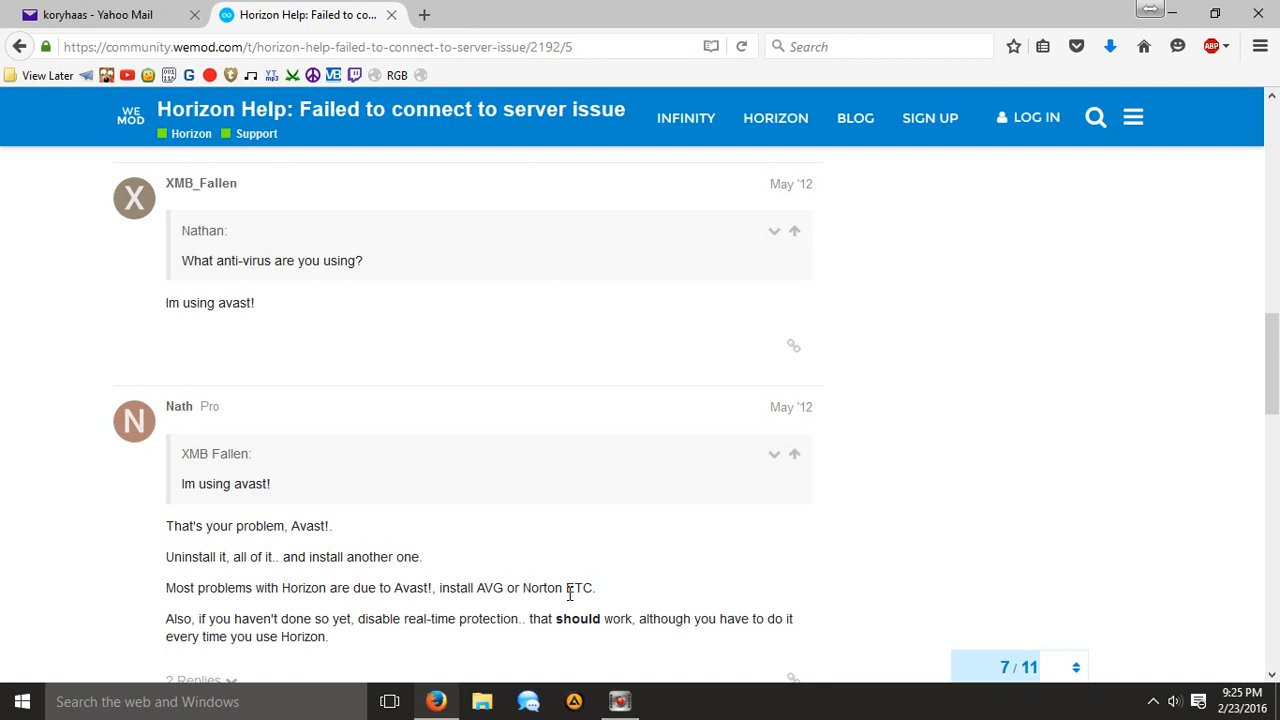
scroll("down", 3)
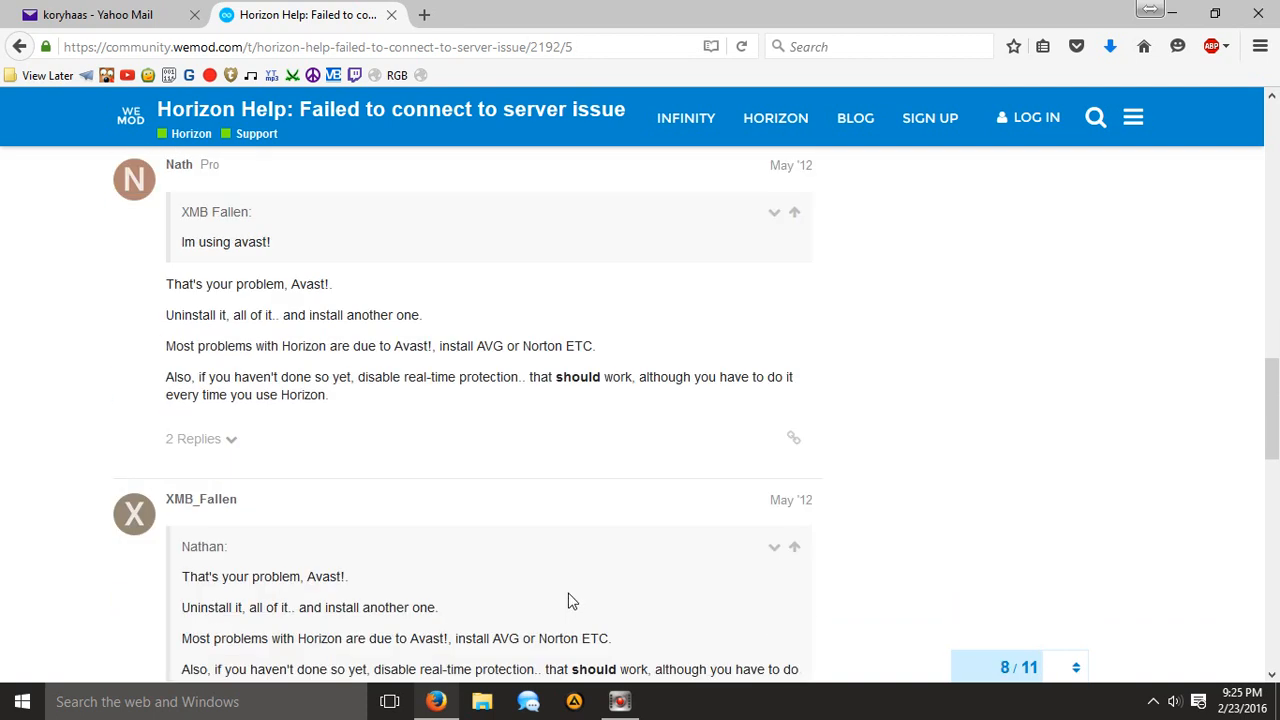
scroll("down", 3)
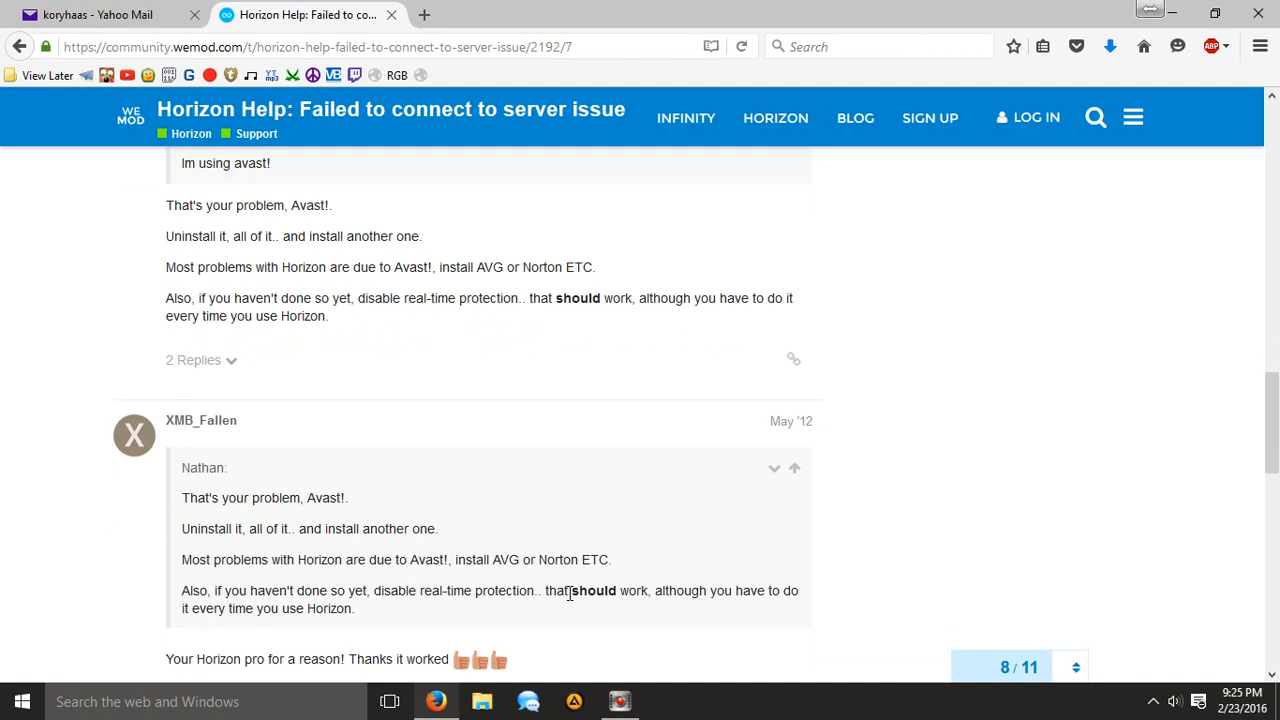
scroll("down", 3)
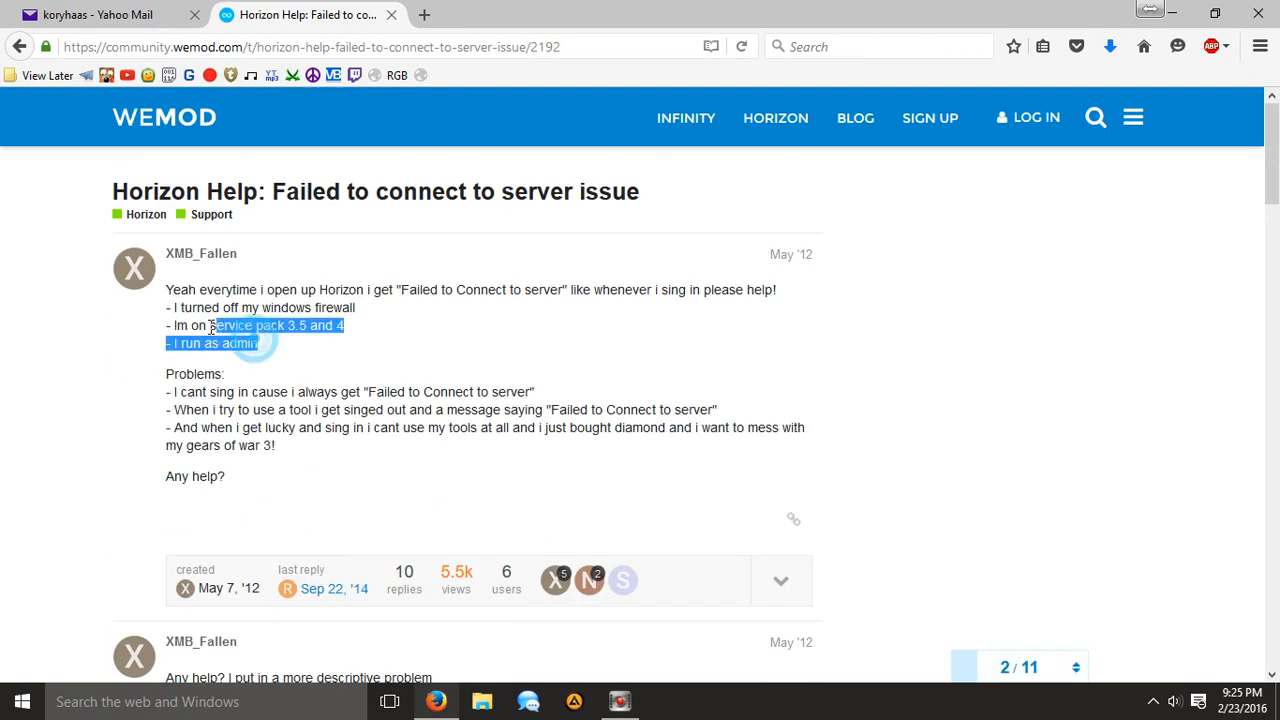
scroll("down", 3)
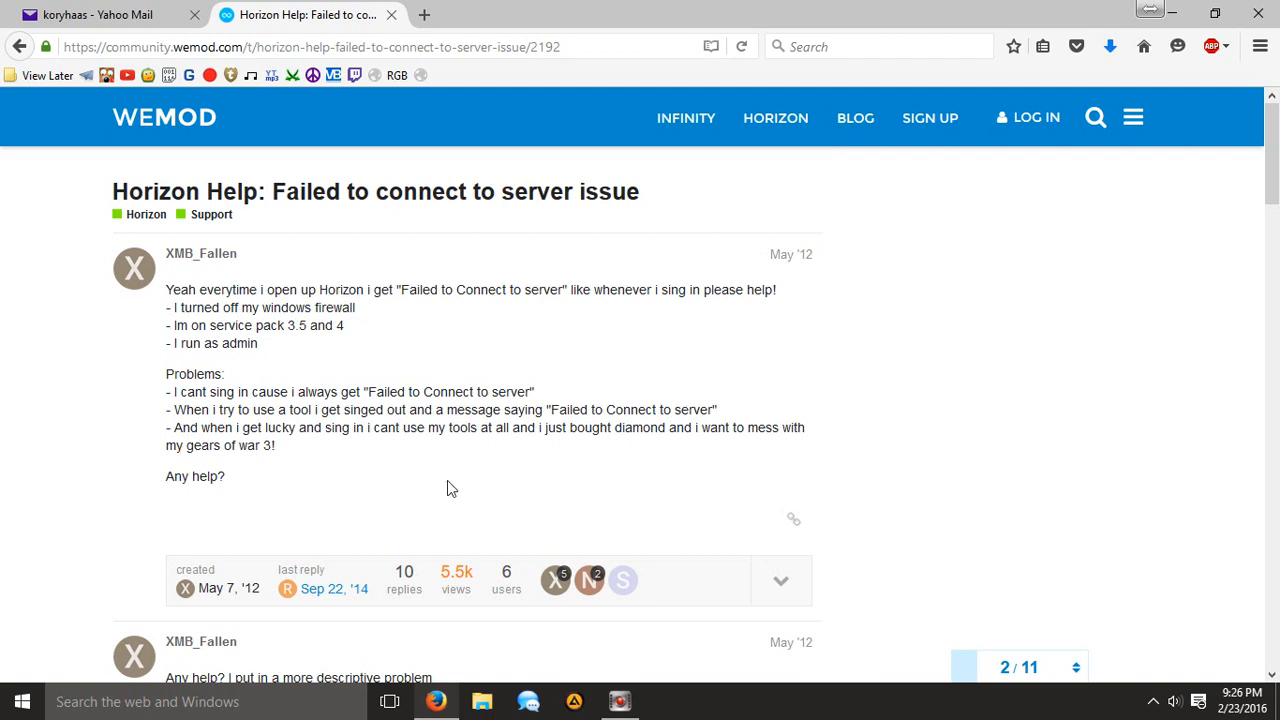
scroll("down", 3)
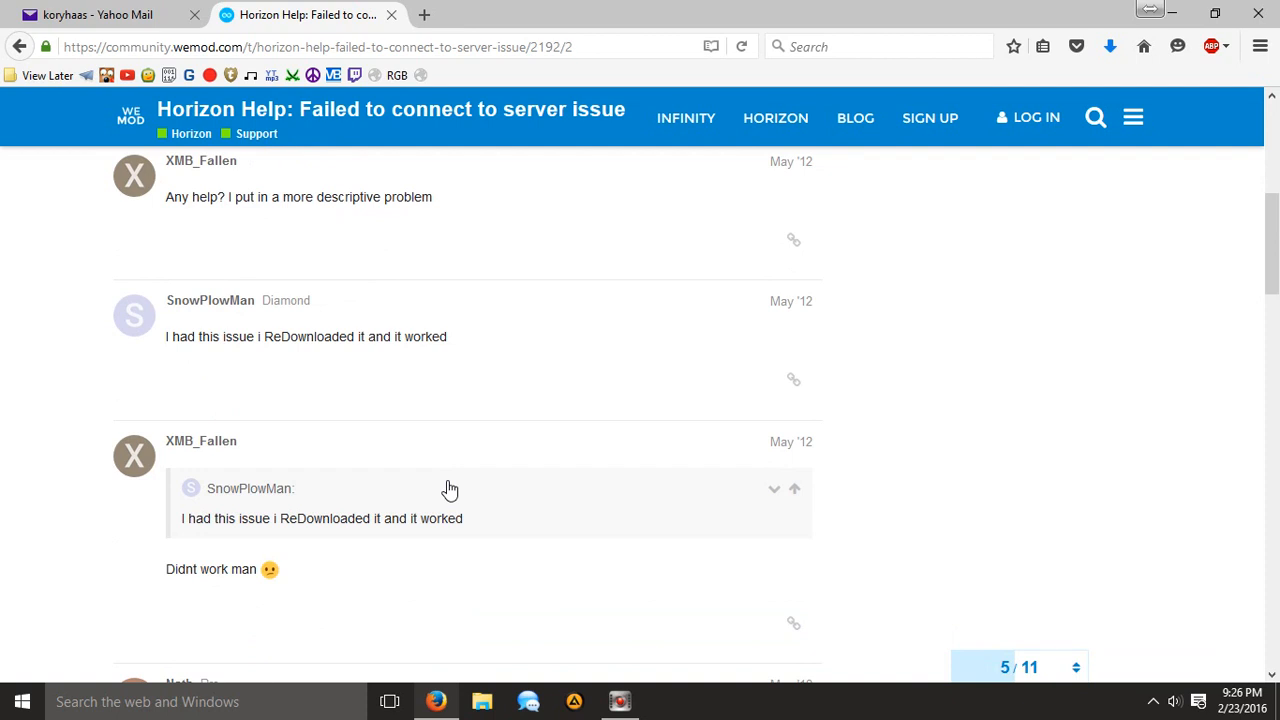
scroll("down", 3)
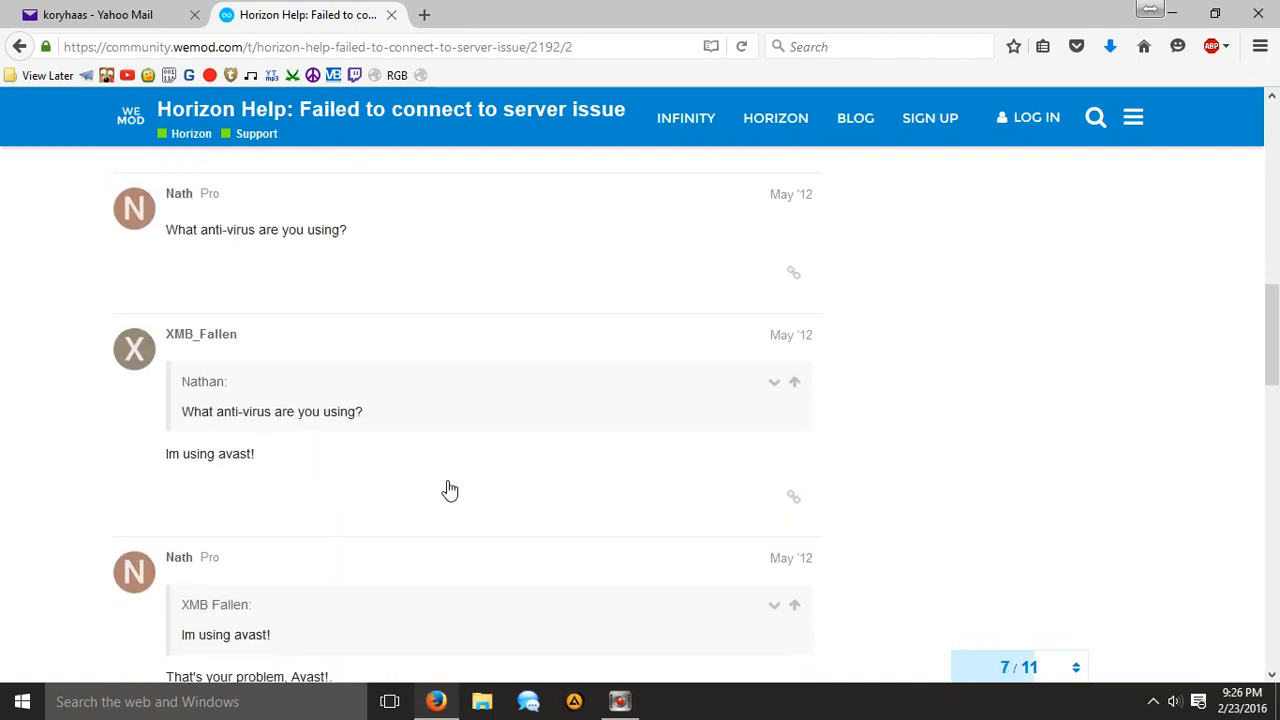
scroll("down", 3)
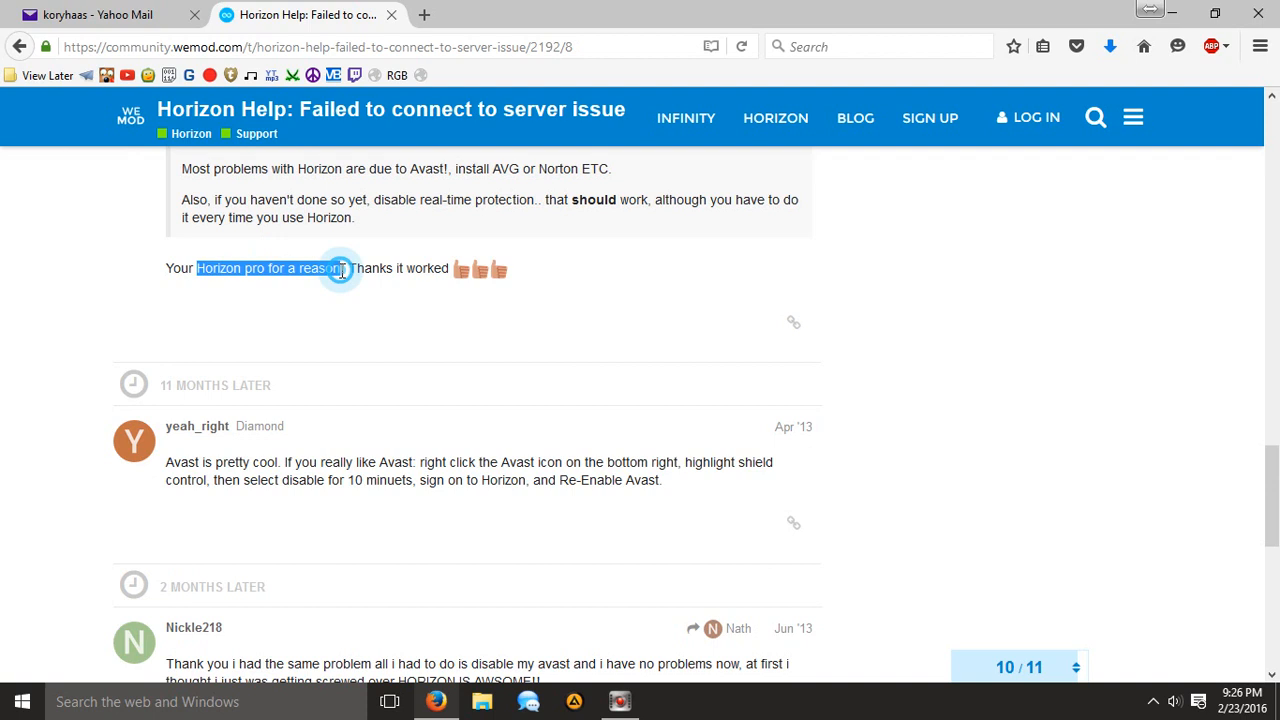
scroll("down", 3)
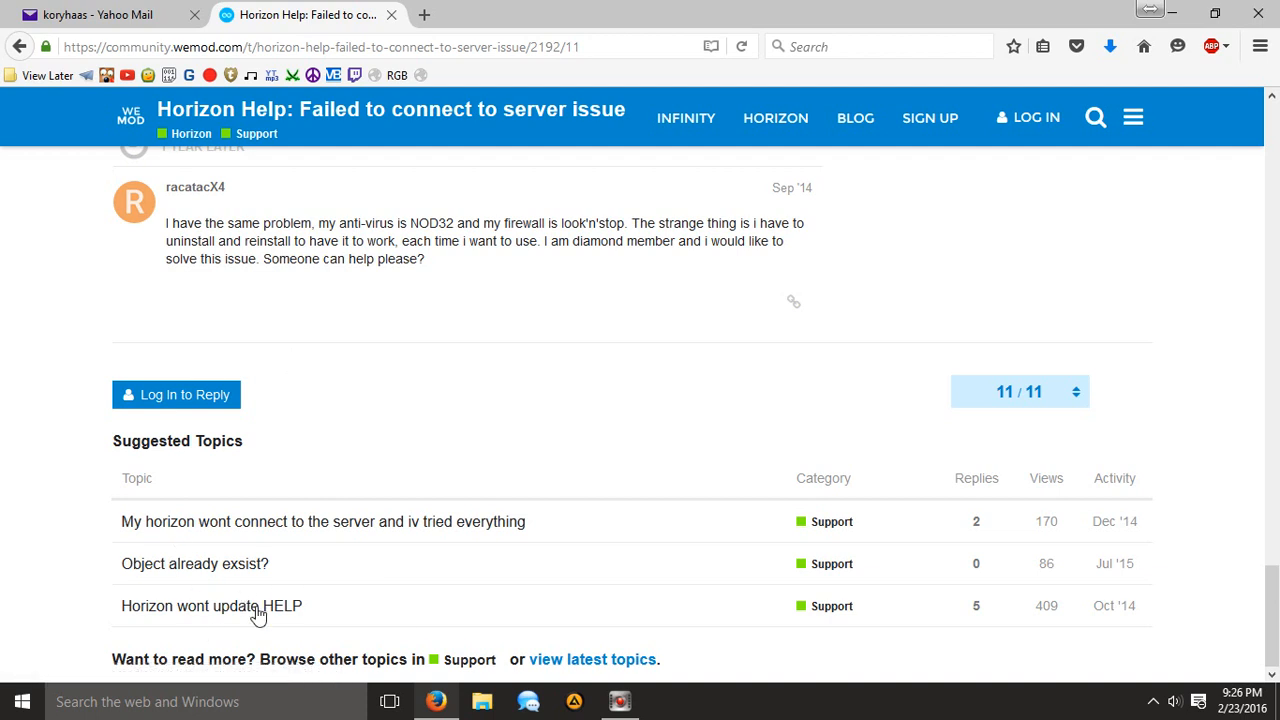
mouse_move(6, 540)
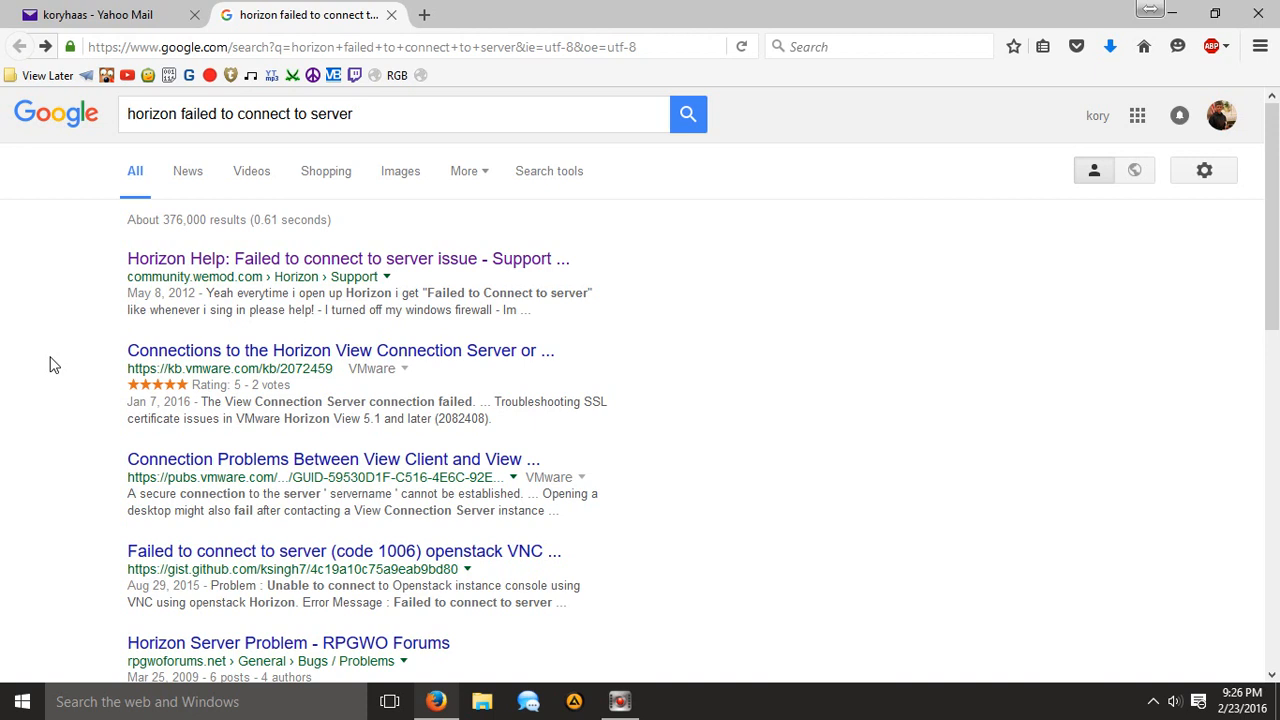
- Scroll the Google results for 'horizon failed to connect to server' toward the WeMod listing
scroll("down", 3)
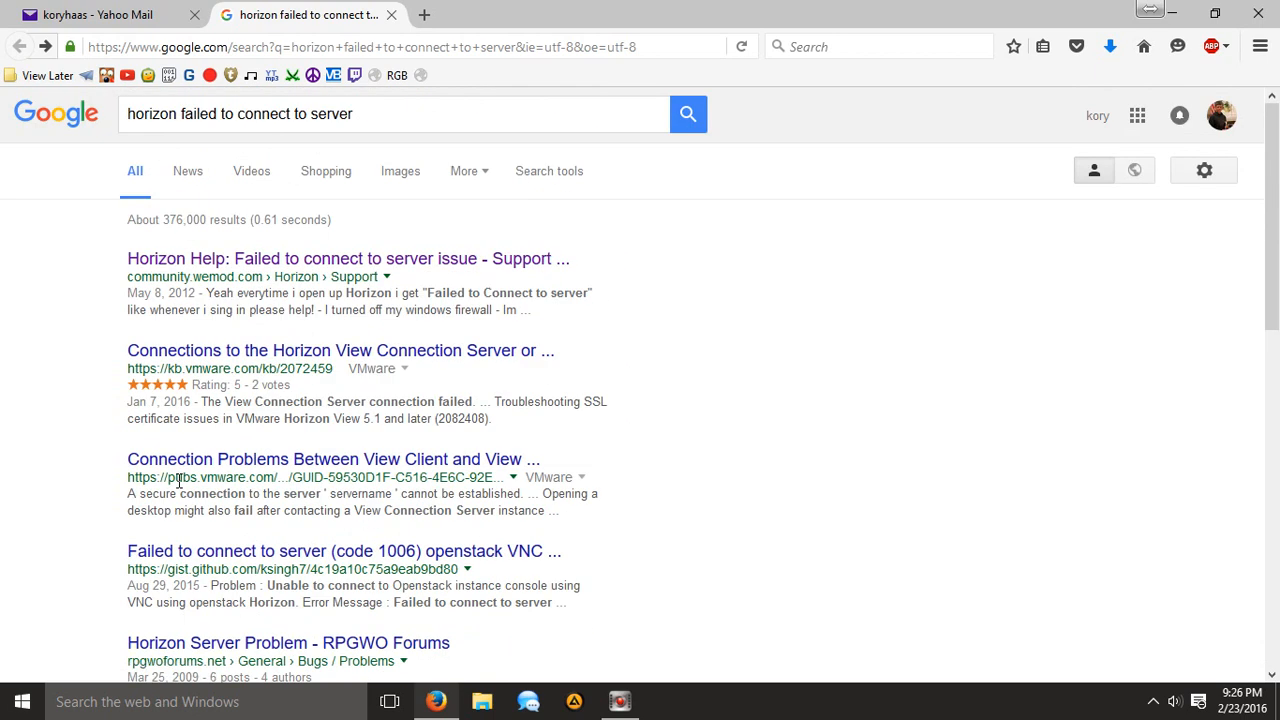
mouse_move(206, 644)
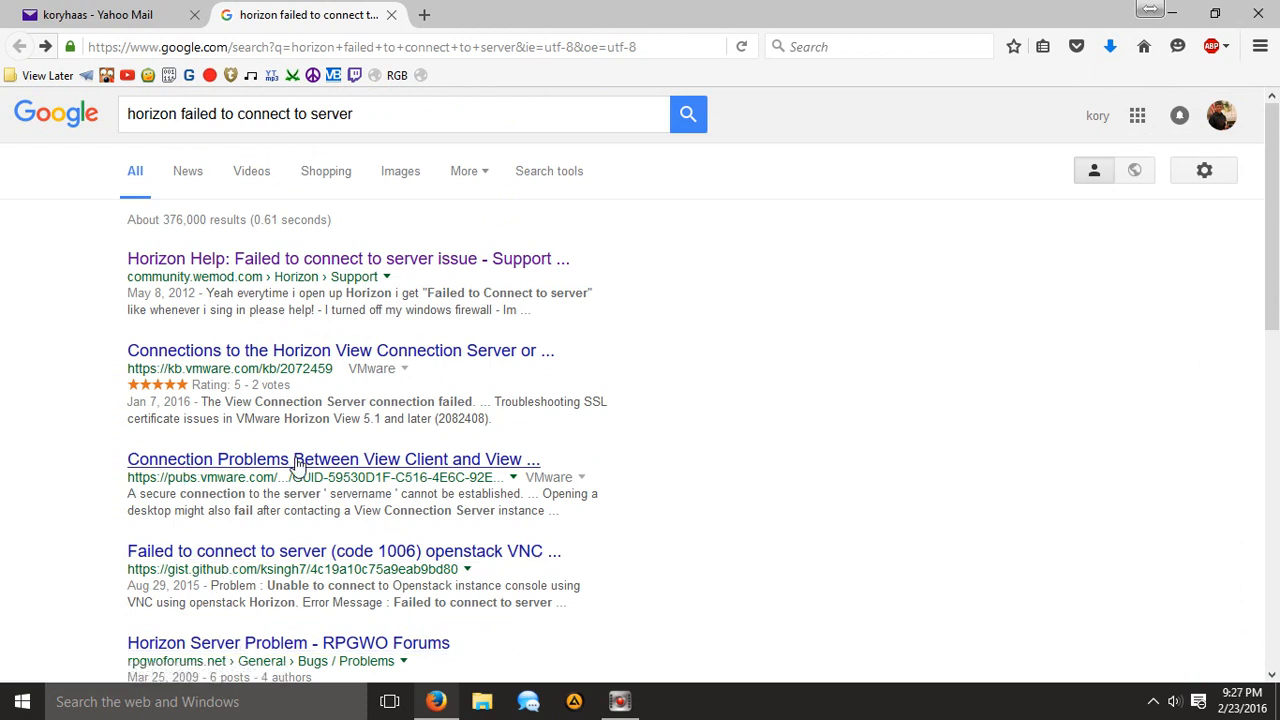
mouse_move(552, 470)
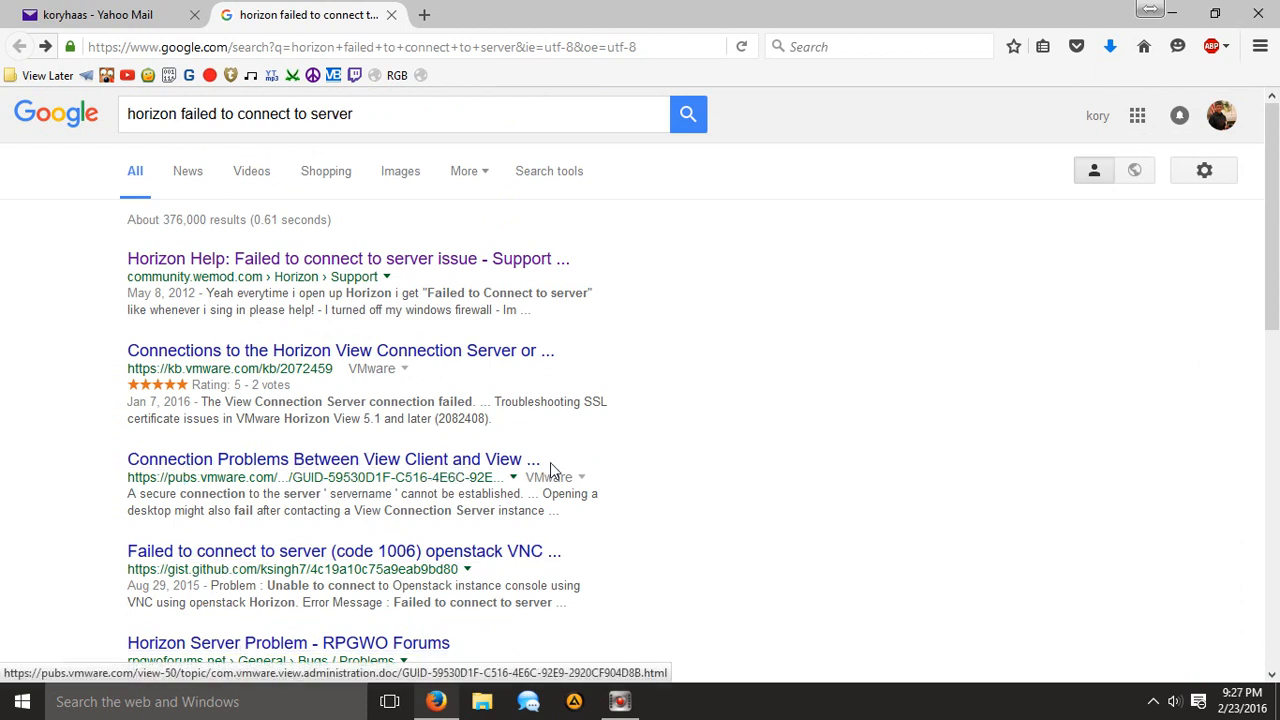
mouse_move(504, 344)
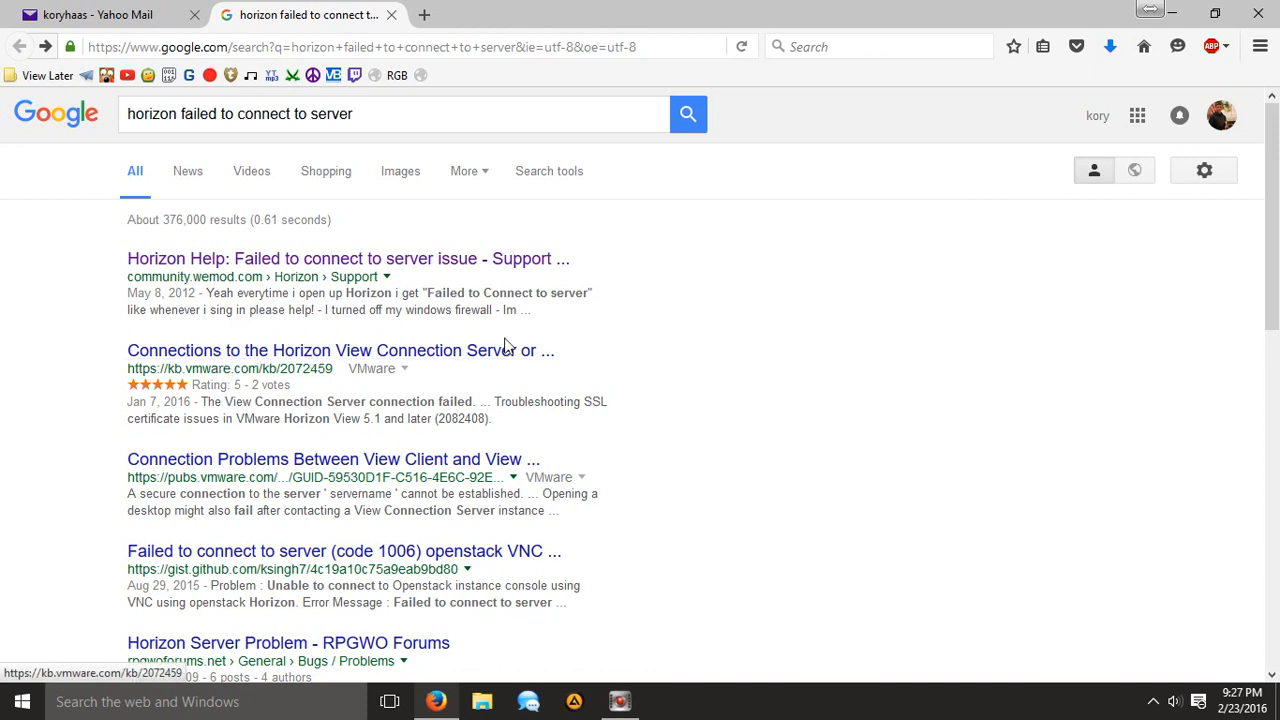
mouse_move(456, 284)
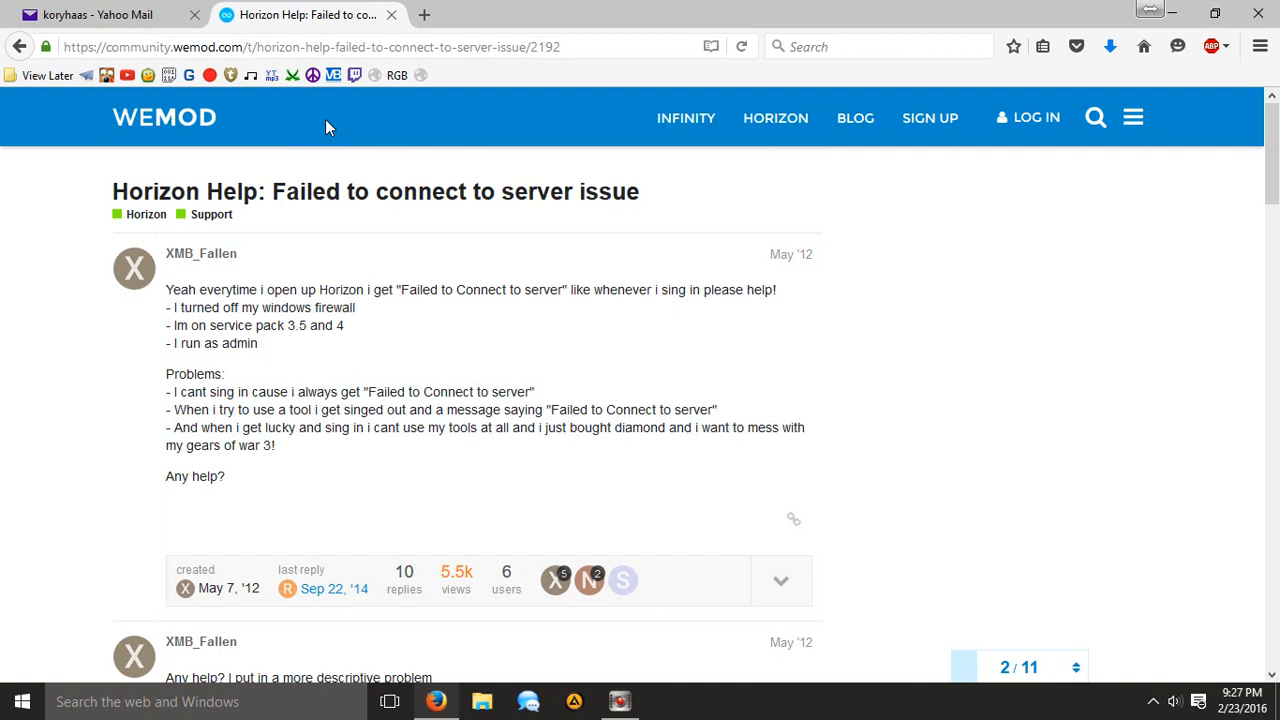
mouse_move(216, 210)
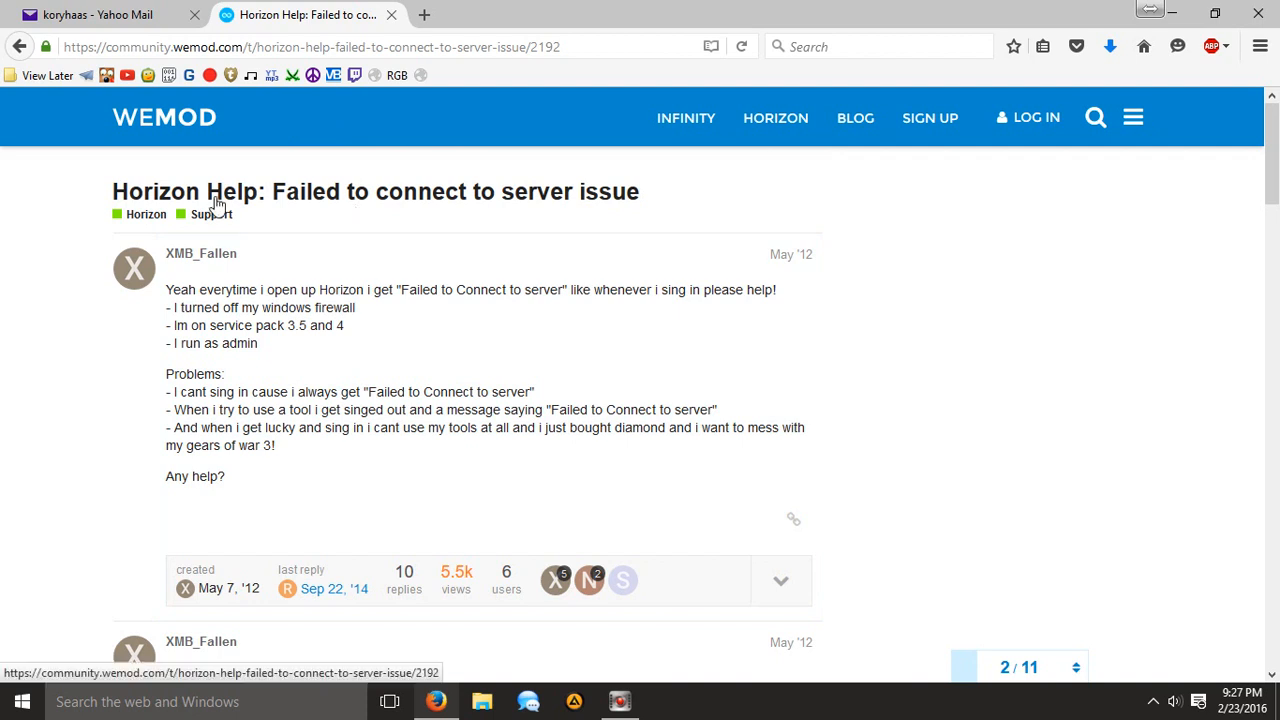